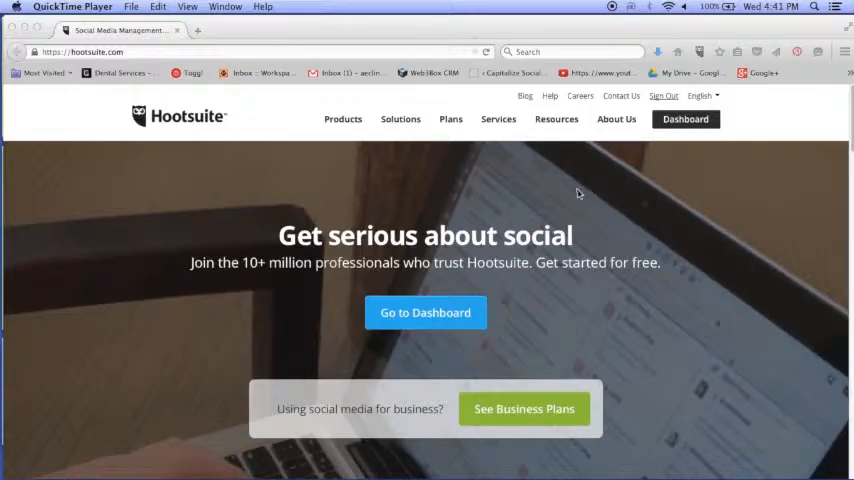
mouse_move(570, 189)
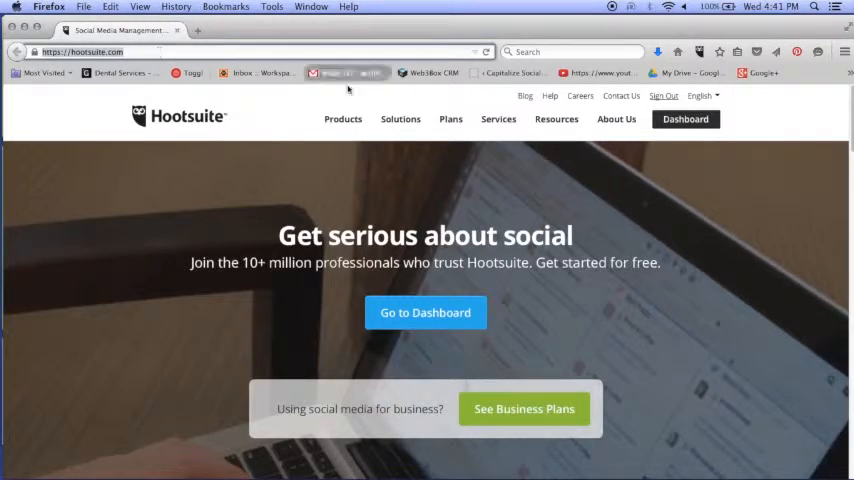
Go to the signed-in account's Dashboard from the hootsuite.com homepage
click(700, 95)
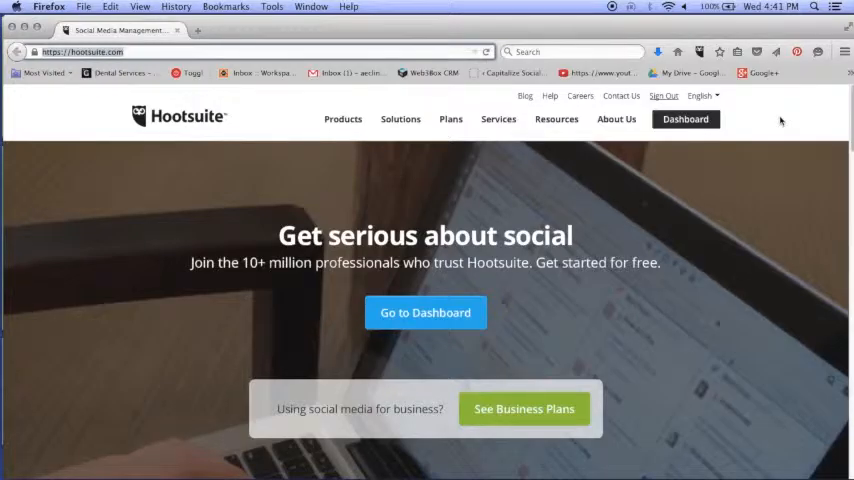
mouse_move(663, 95)
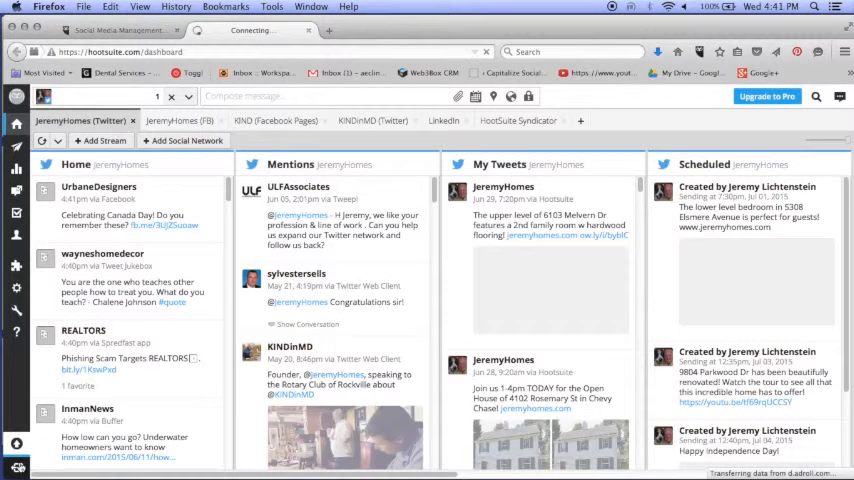
Sign out of the current account from the profile menu
click(16, 96)
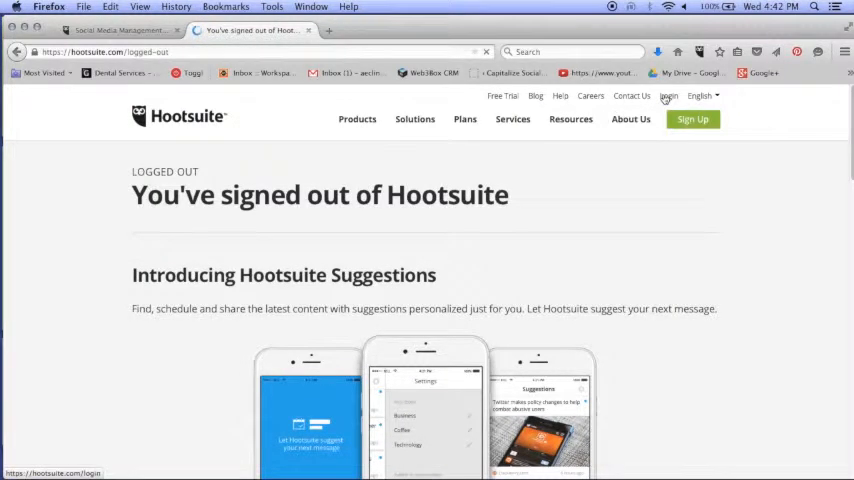
Log in to Hootsuite with the bank account's email and password
click(668, 95)
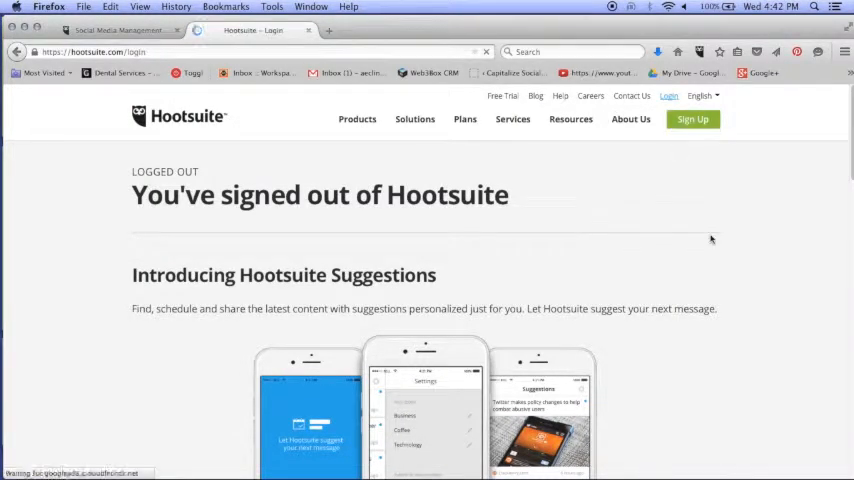
click(668, 95)
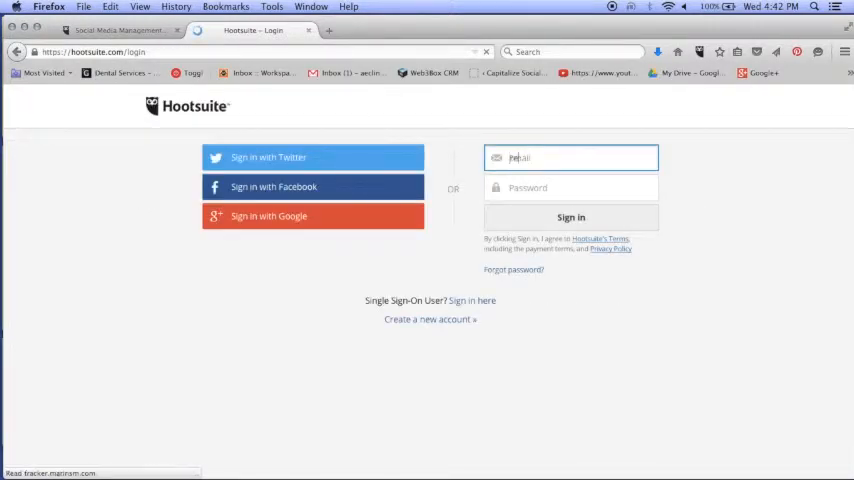
click(570, 217)
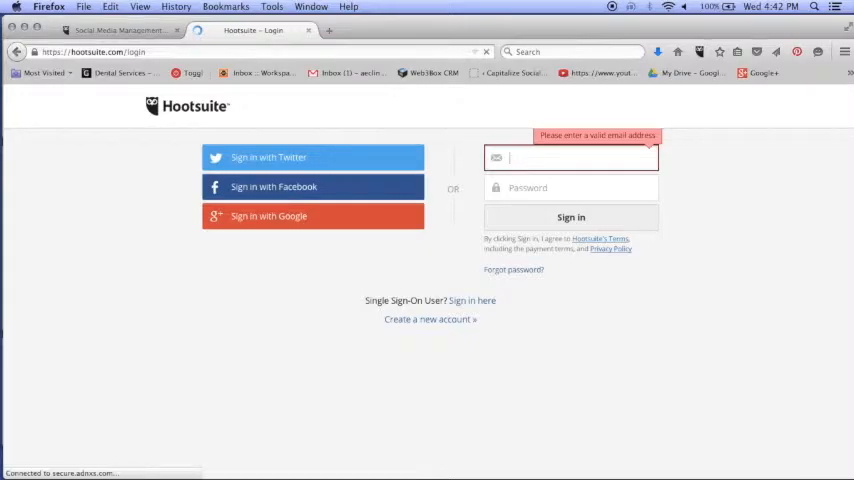
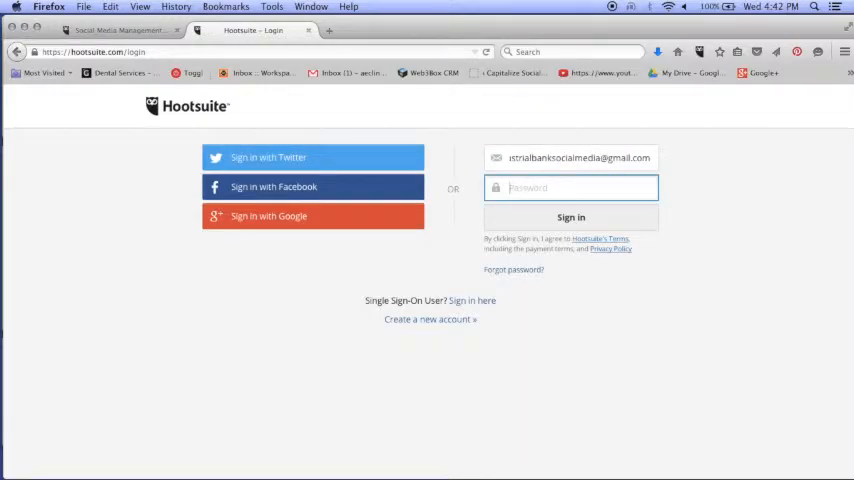
text(••)
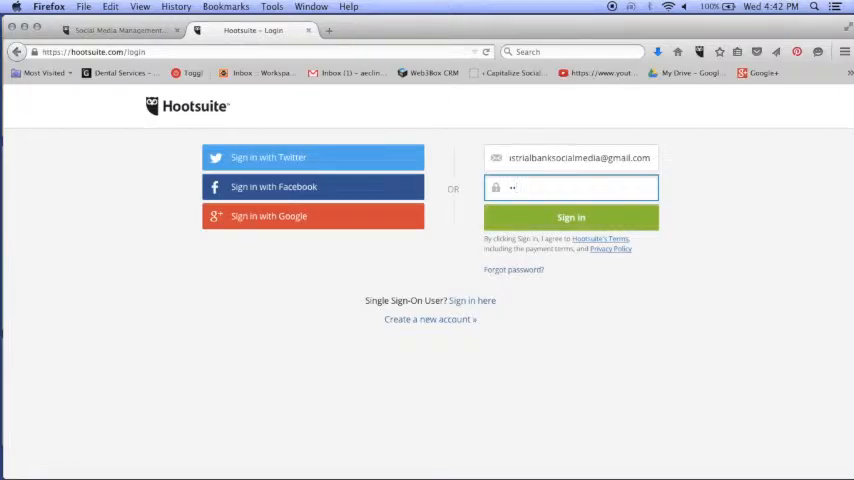
text(•••)
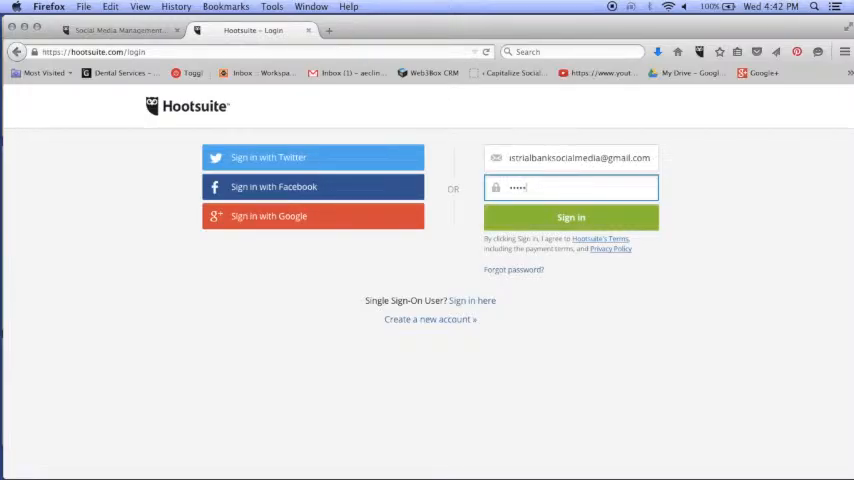
click(570, 217)
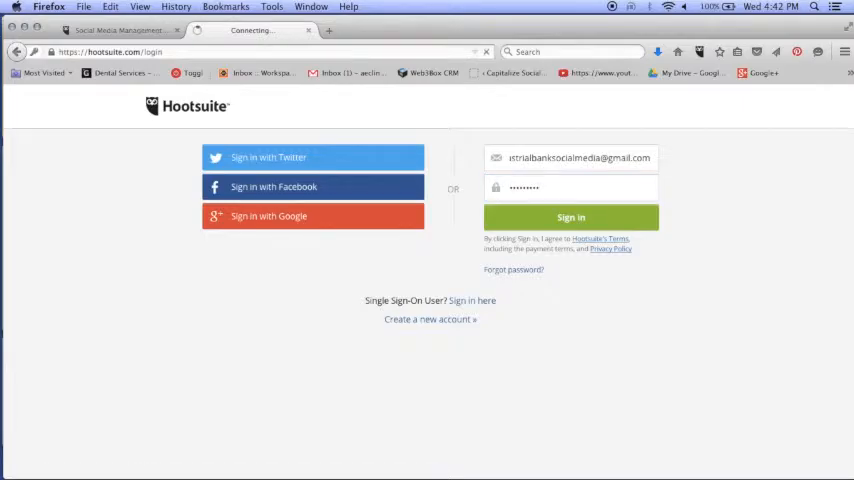
click(570, 217)
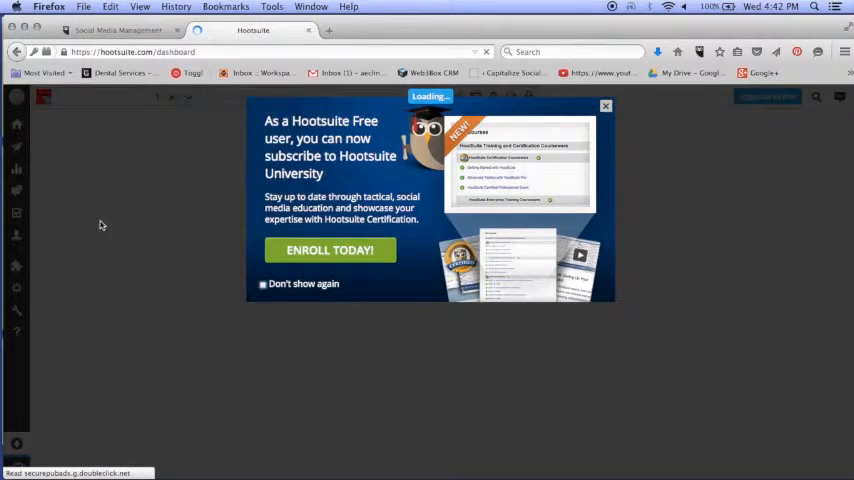
Dismiss the Hootsuite University promotion and browse the Home, My Tweets and Mentions streams
click(605, 106)
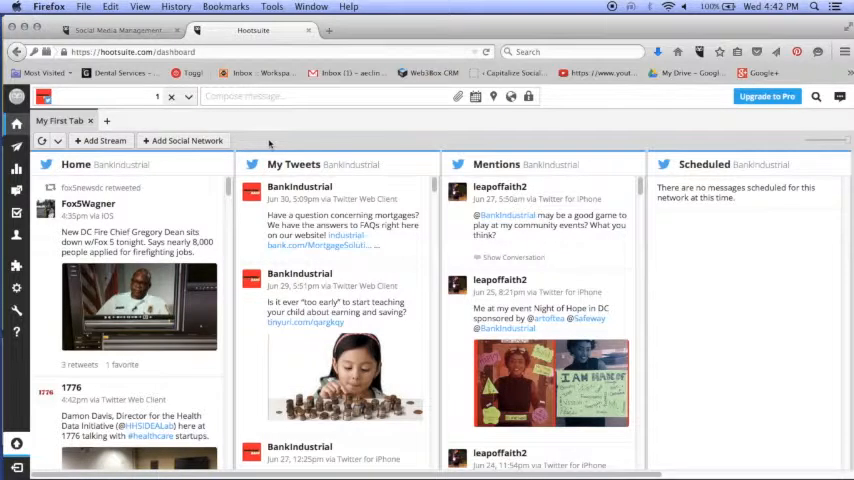
click(300, 96)
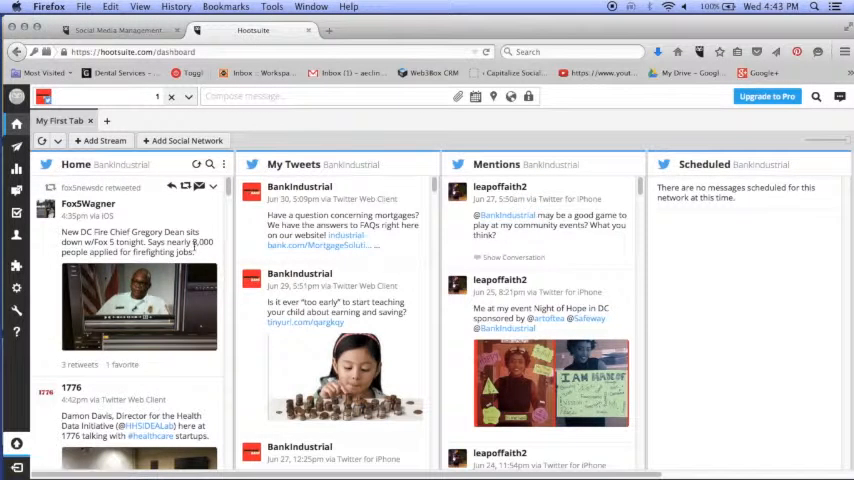
scroll(down, 3)
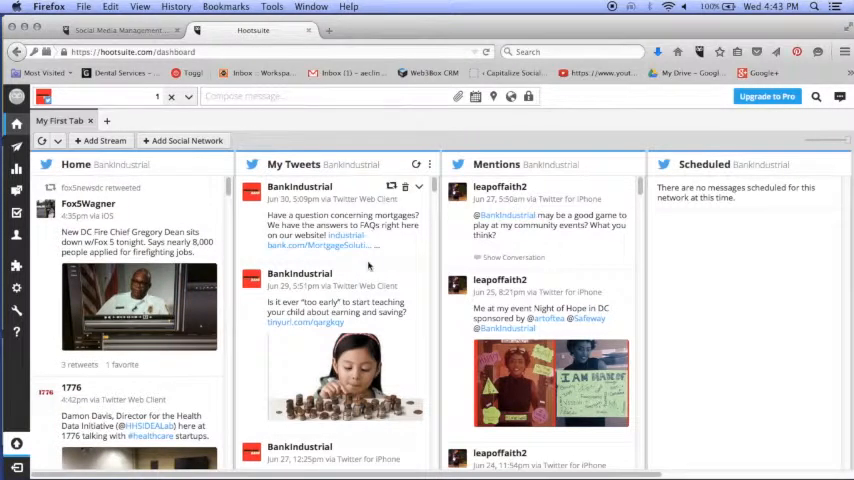
scroll(down, 3)
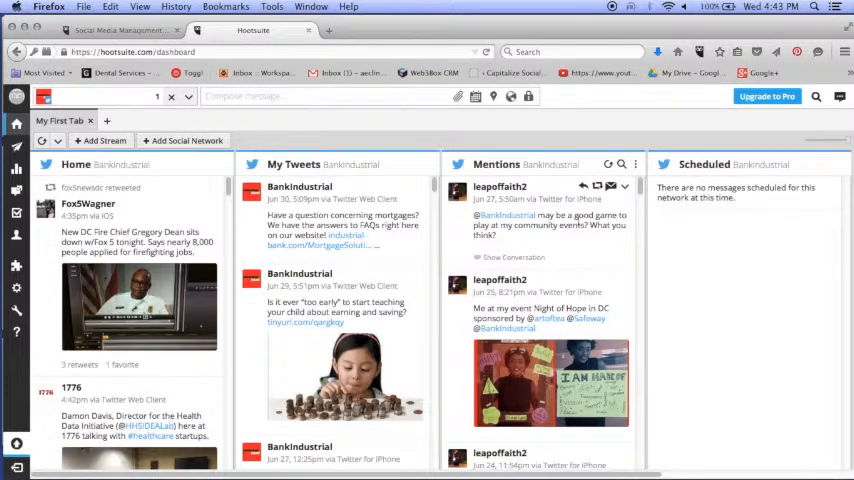
scroll(down, 3)
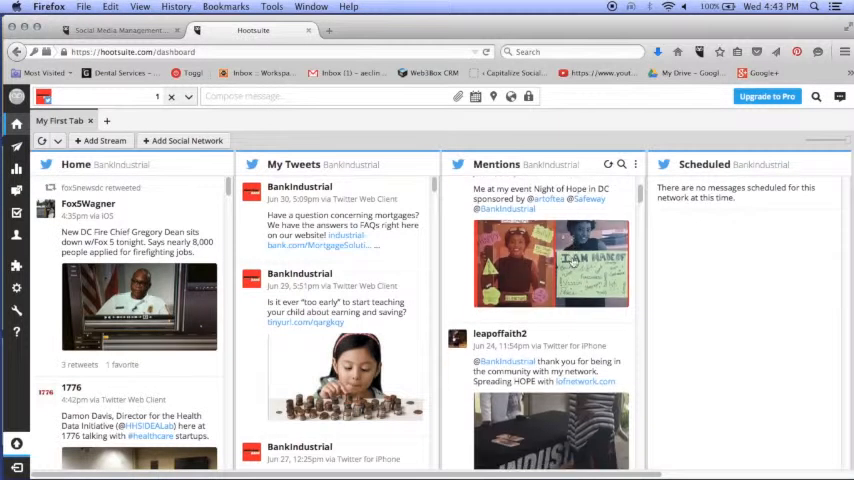
scroll(down, 3)
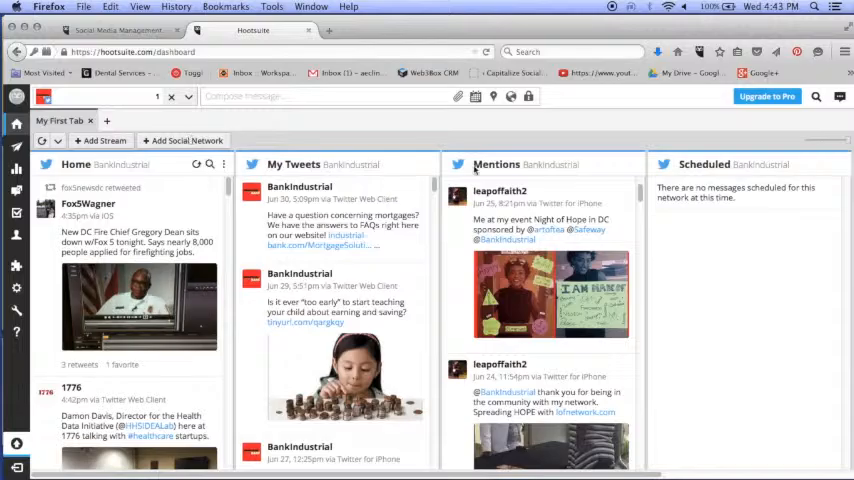
Write 'Schedule this tweet' with a shrunk ow.ly link in a new message
click(300, 96)
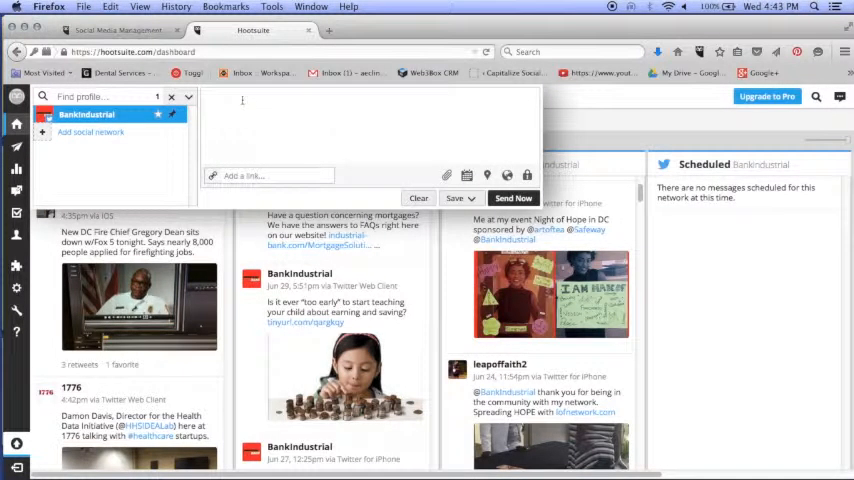
text(S)
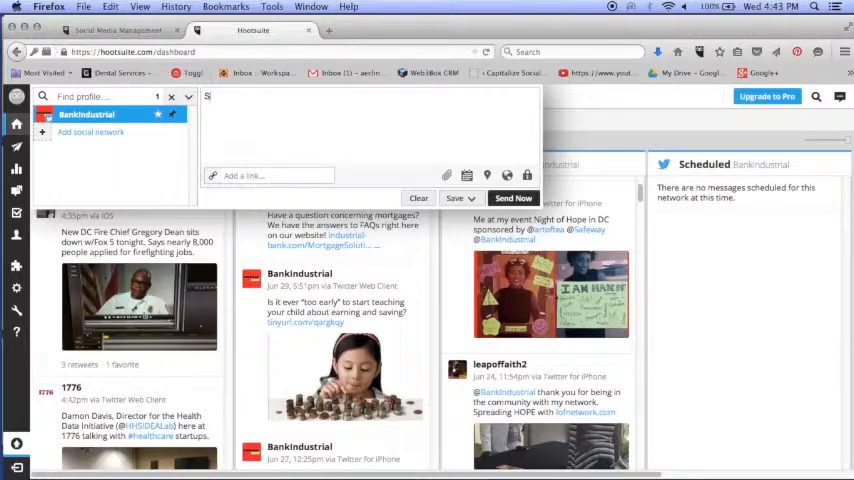
text(chedule this tweet)
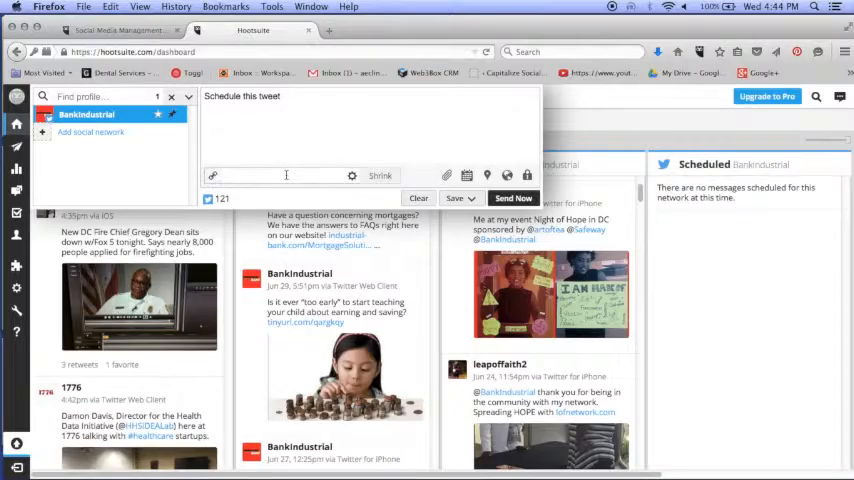
mouse_move(286, 170)
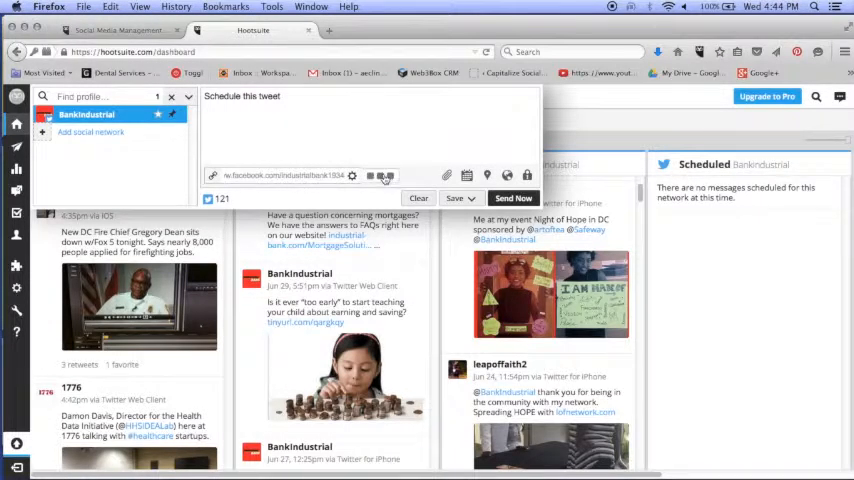
click(385, 176)
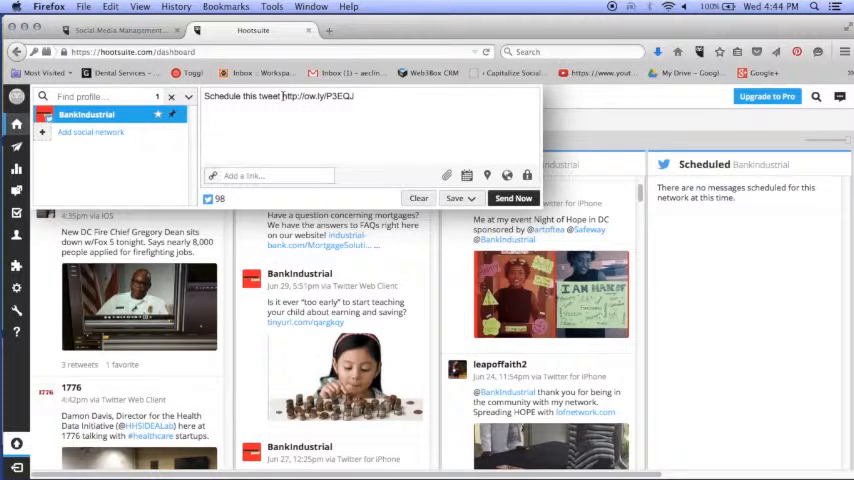
double_click(318, 96)
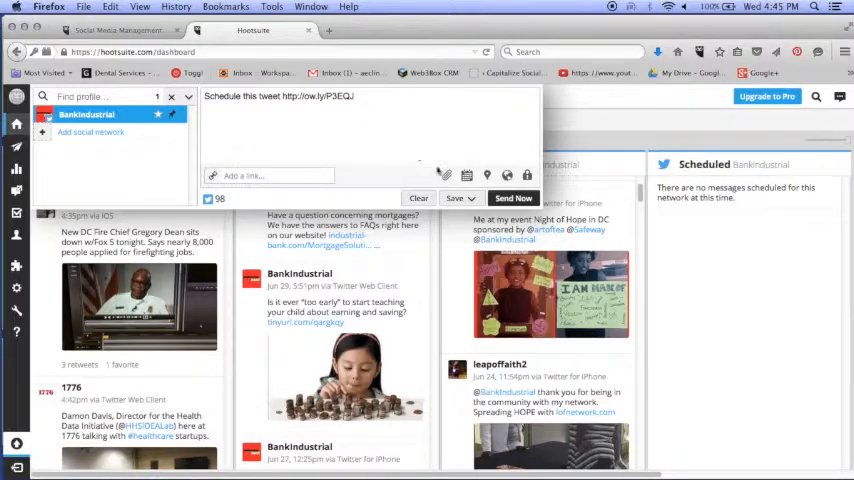
mouse_move(448, 176)
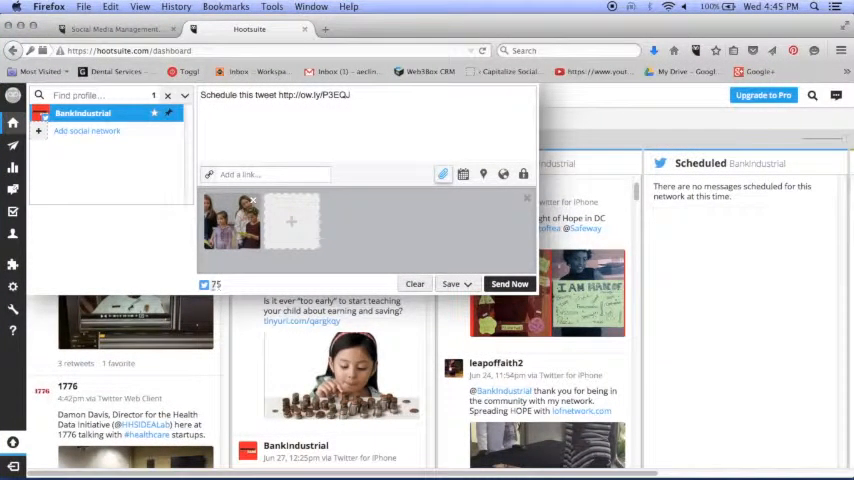
mouse_move(442, 174)
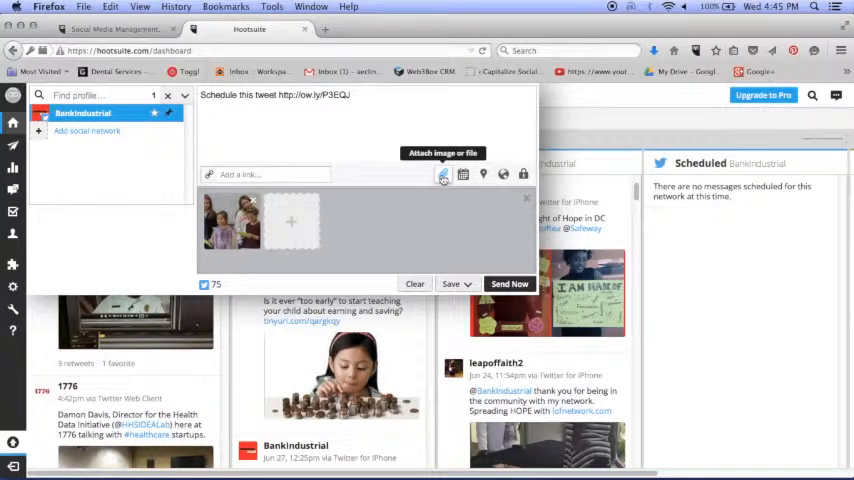
Show the upload area with the paperclip 'Attach image or file' icon
click(443, 174)
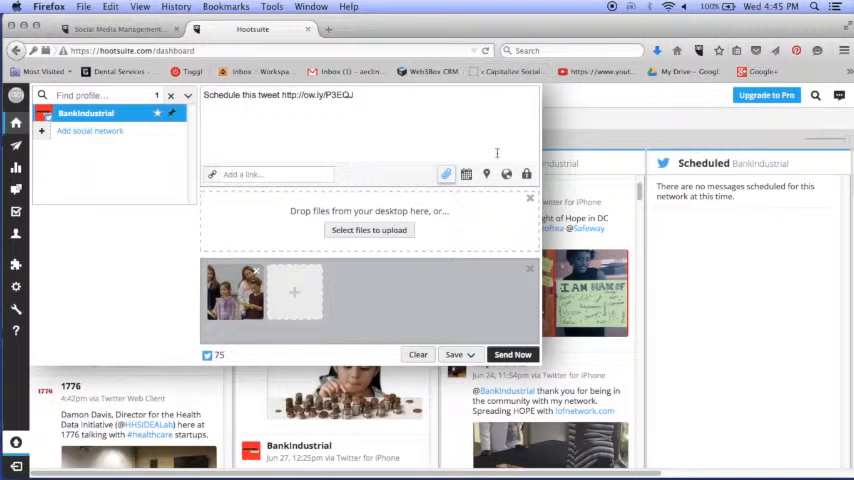
mouse_move(466, 174)
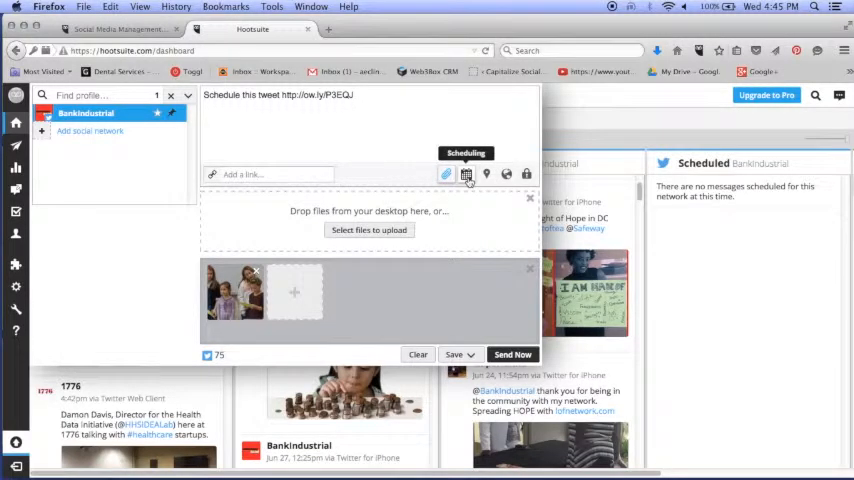
Schedule the photo tweet for July 2, 2015 at 6:55 PM
click(466, 174)
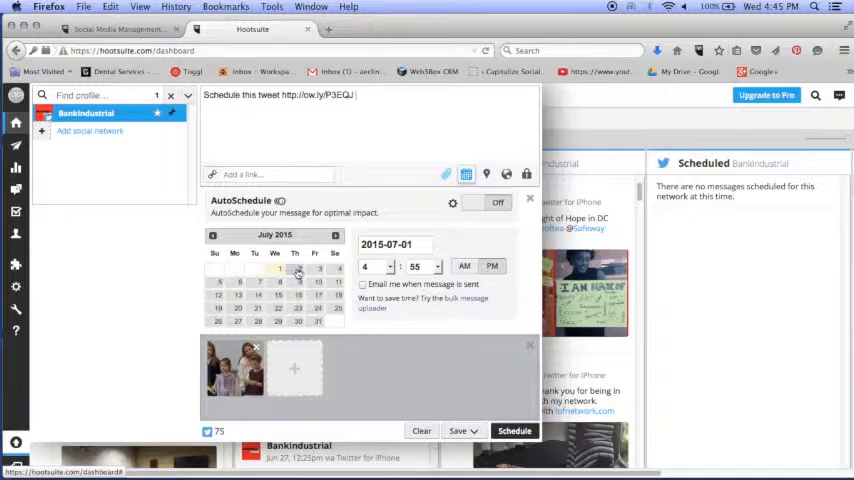
click(298, 280)
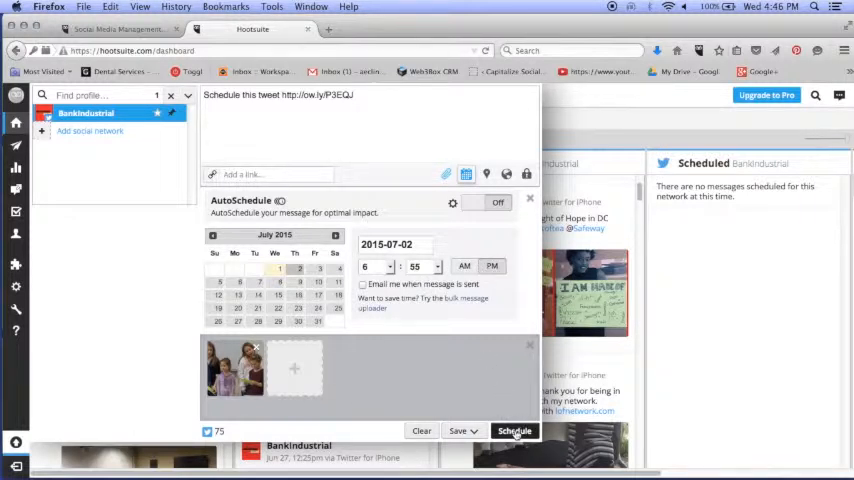
click(515, 431)
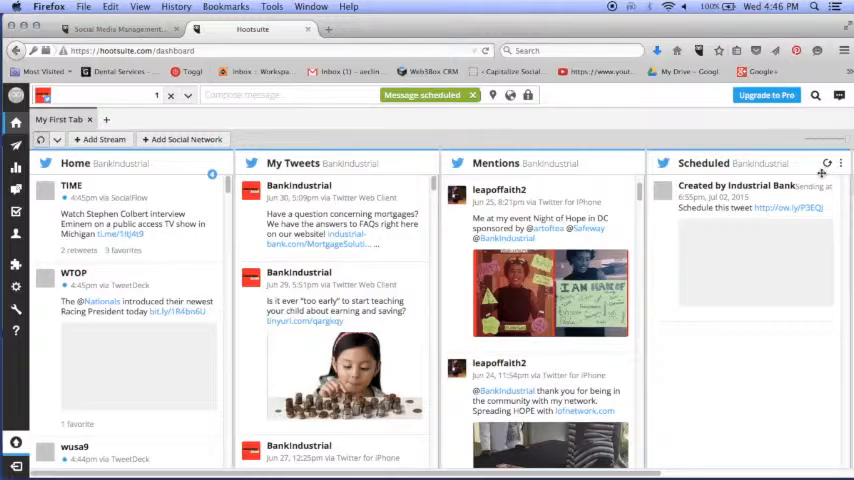
Start a second tweet reading 'Schedule this tweet as well.'
click(456, 94)
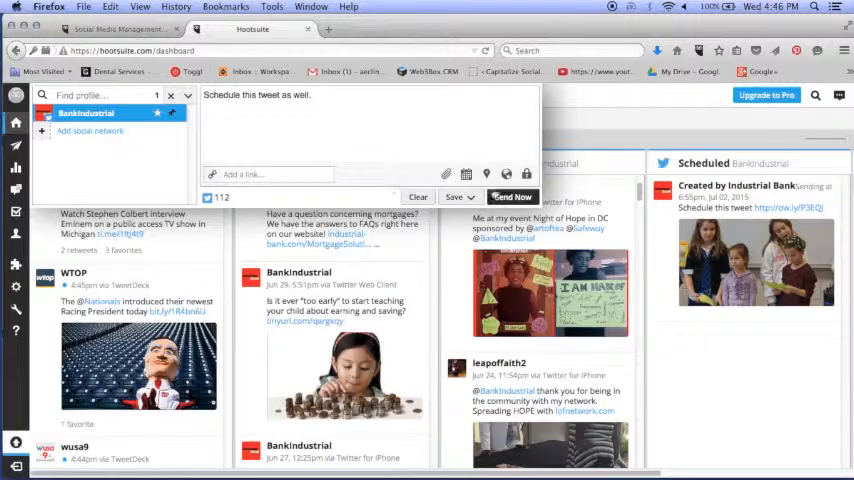
mouse_move(512, 197)
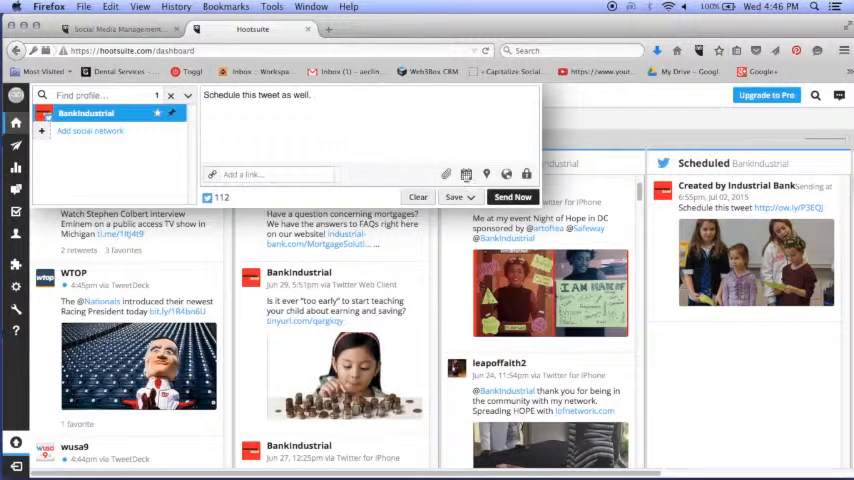
Autoschedule 'Schedule this tweet as well.' with AutoSchedule On, then delete it
click(466, 174)
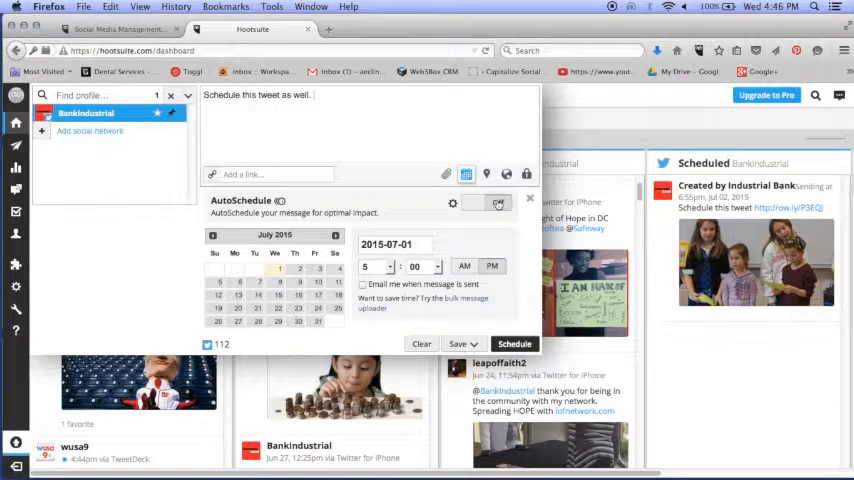
click(498, 203)
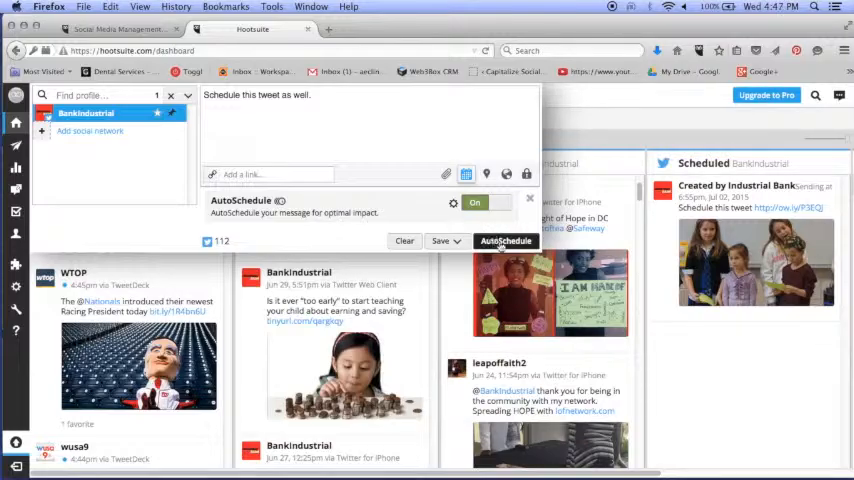
click(505, 240)
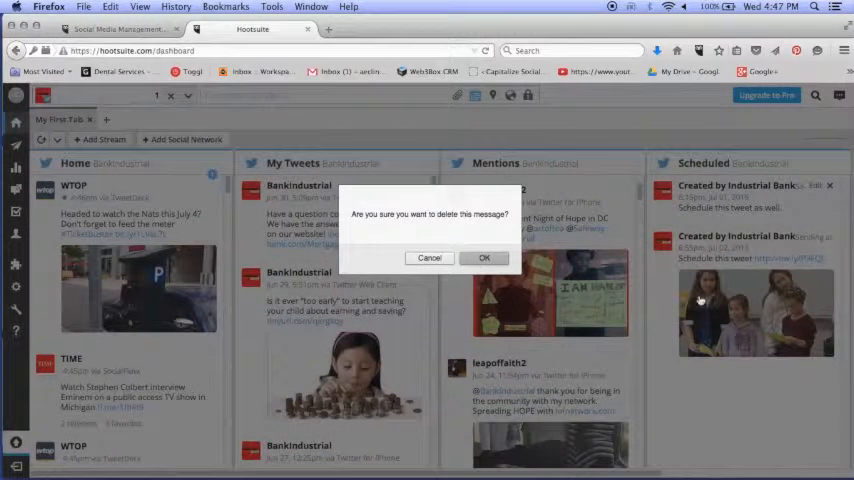
click(484, 258)
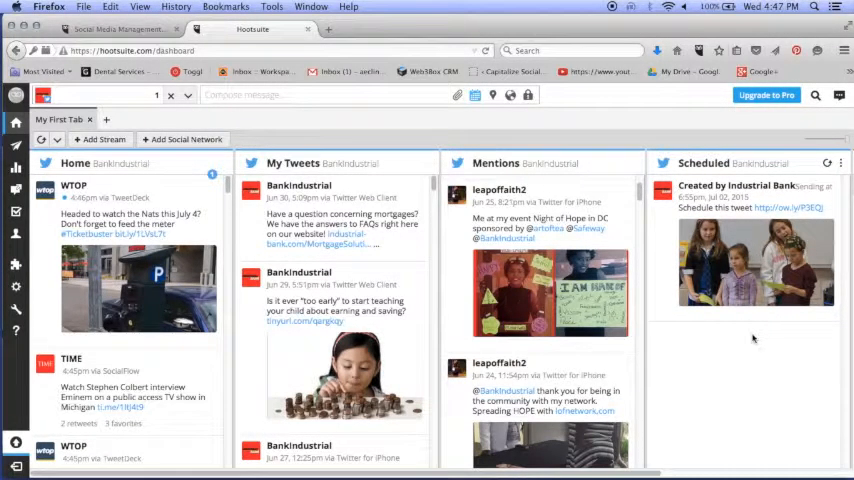
mouse_move(767, 383)
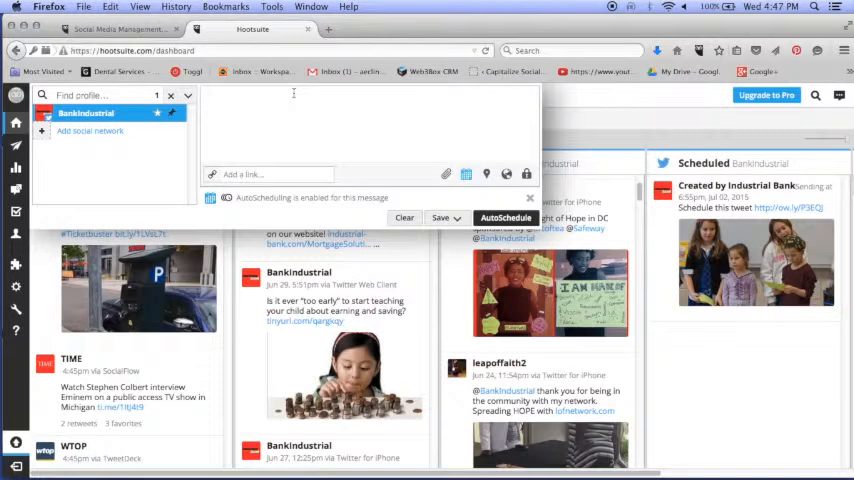
text(schedule)
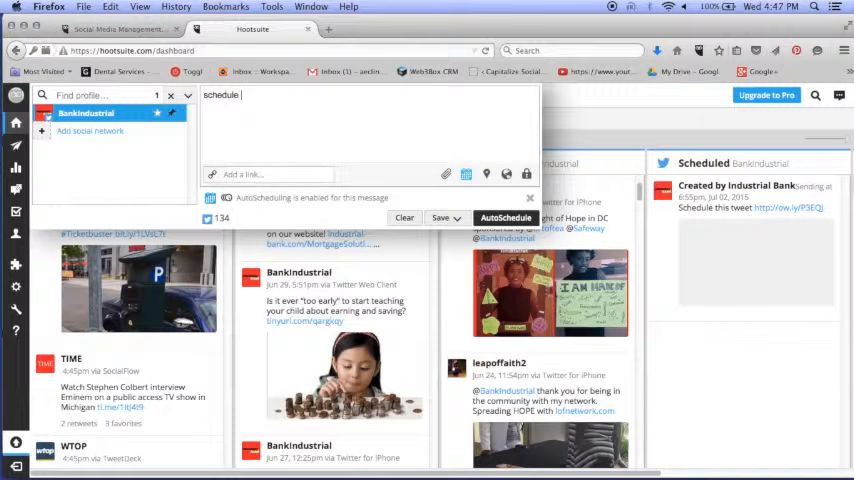
text(to @b)
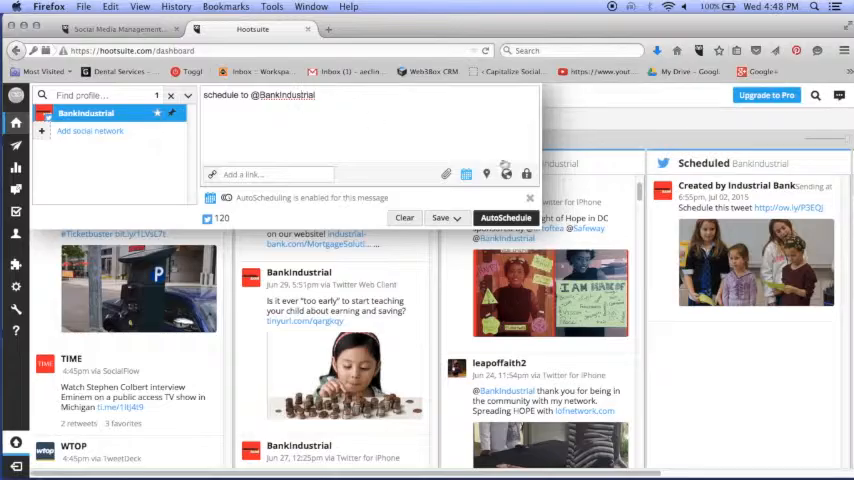
click(505, 218)
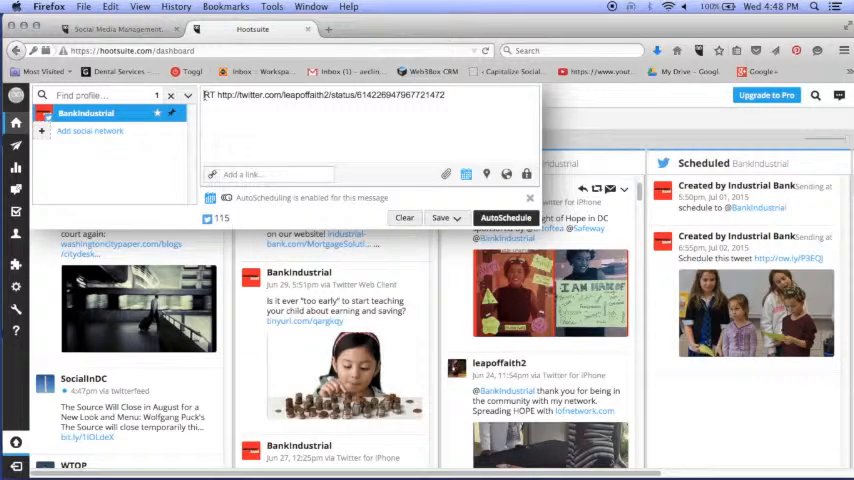
text(test)
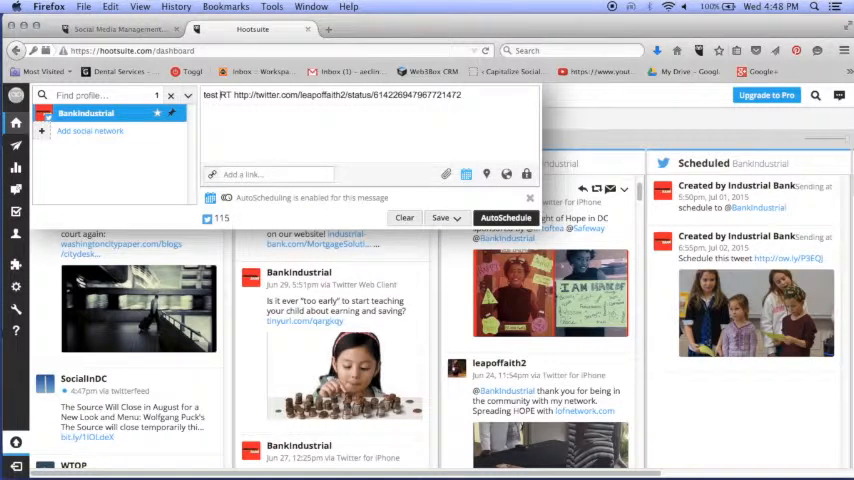
click(506, 217)
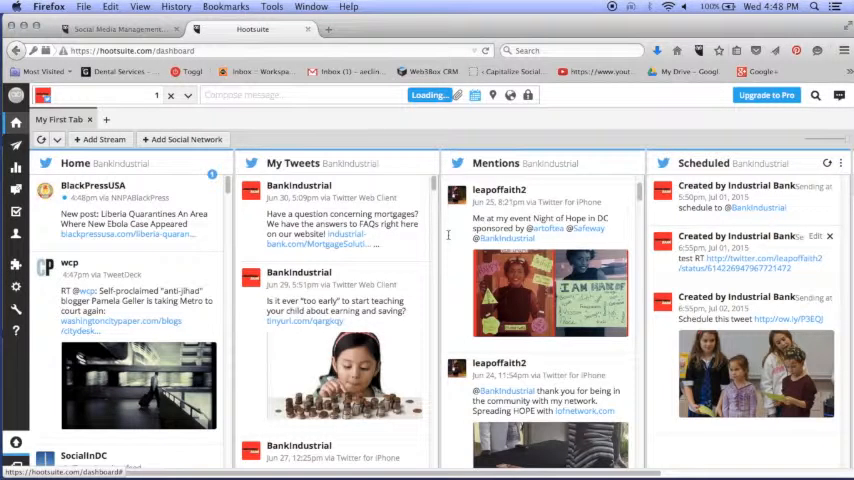
click(816, 236)
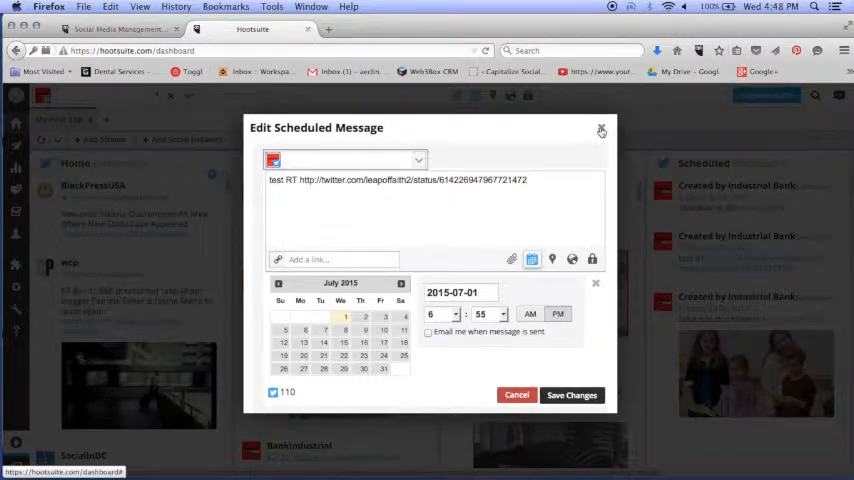
click(601, 130)
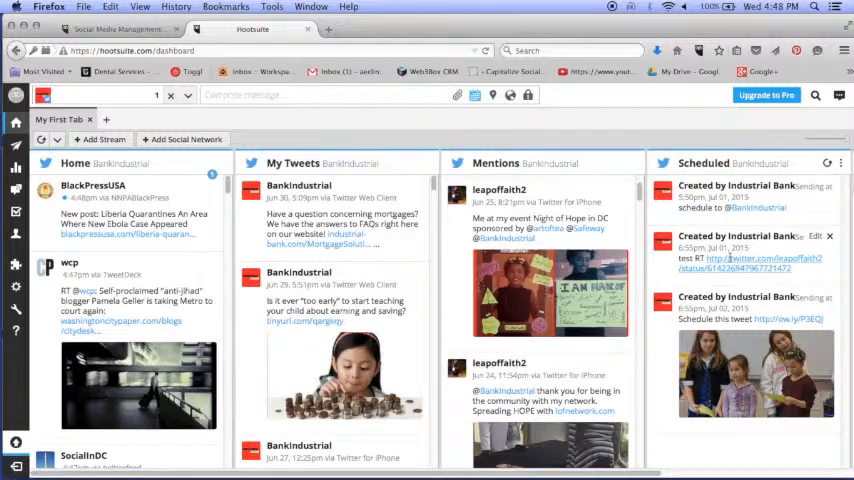
mouse_move(582, 189)
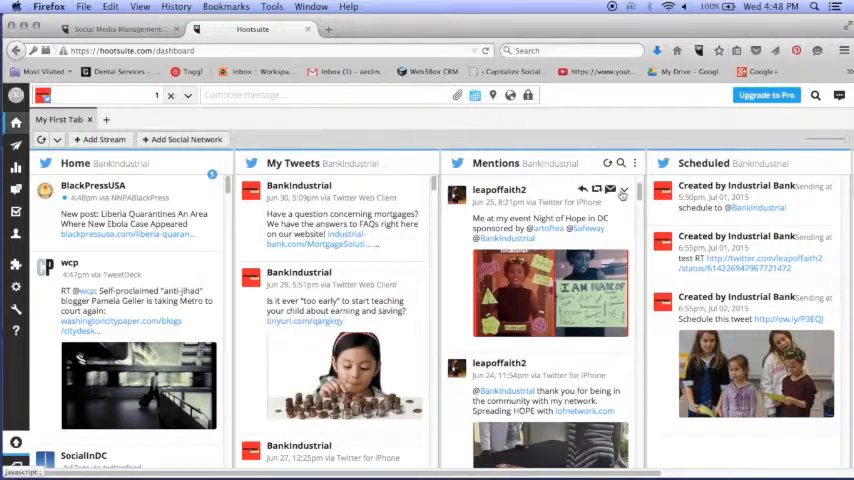
click(623, 189)
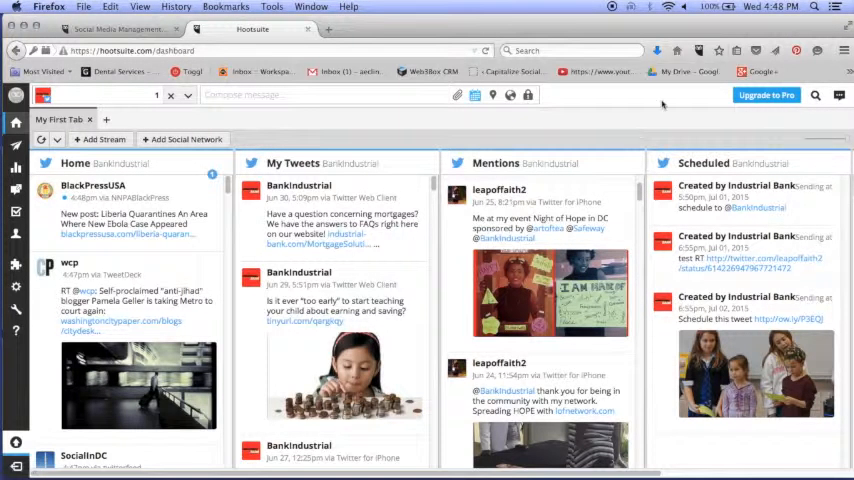
mouse_move(700, 140)
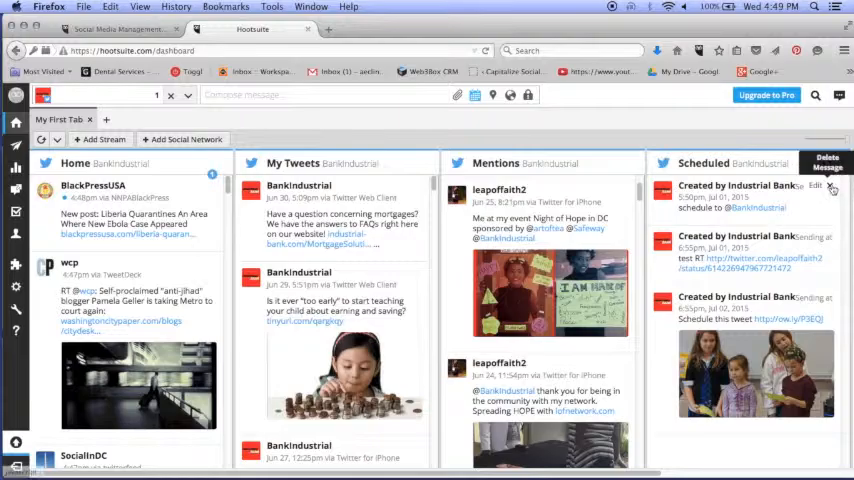
Delete the 5:50pm tweet, the test retweet and the last scheduled tweet, confirming each
click(826, 160)
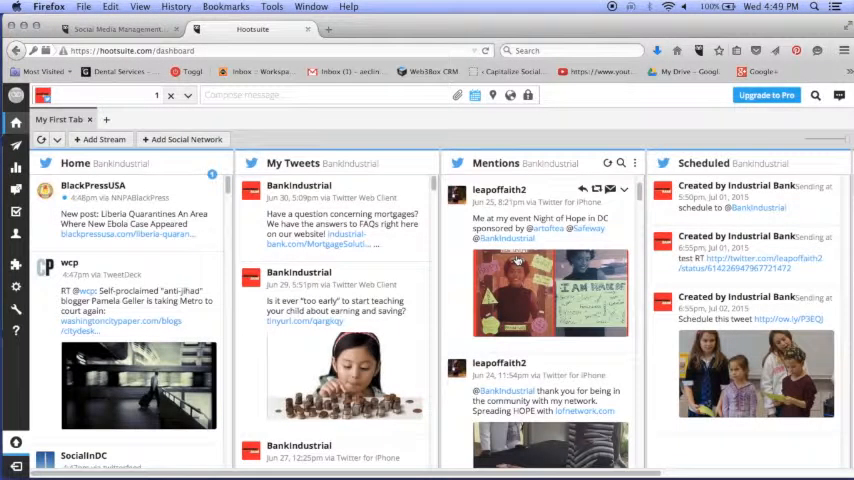
click(825, 188)
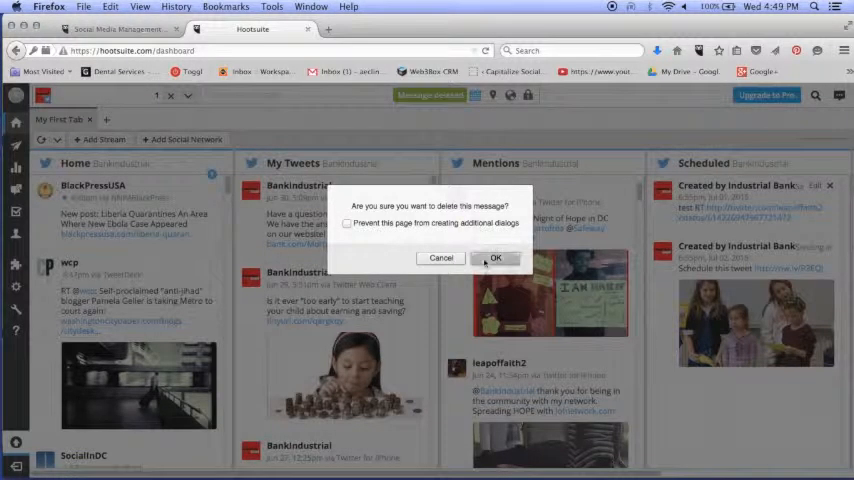
click(495, 257)
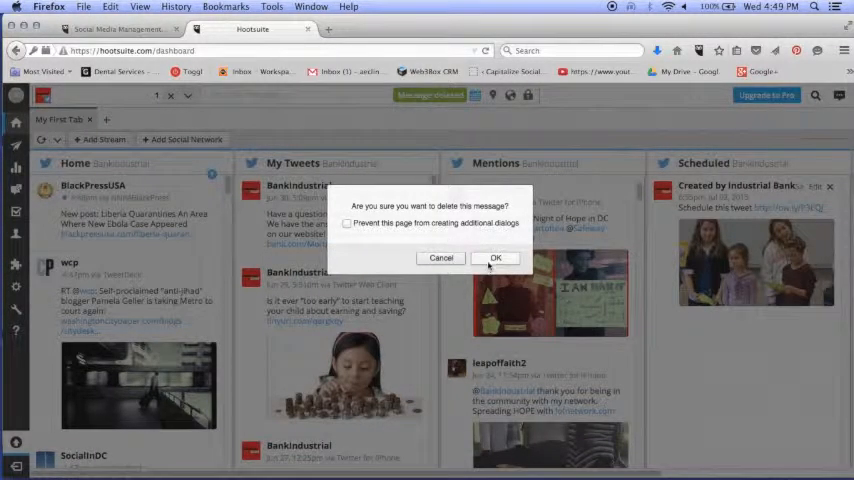
click(495, 258)
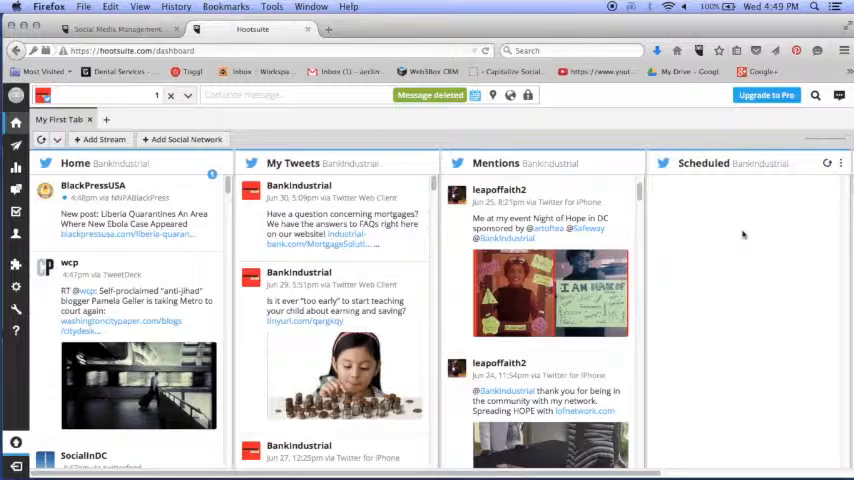
mouse_move(741, 363)
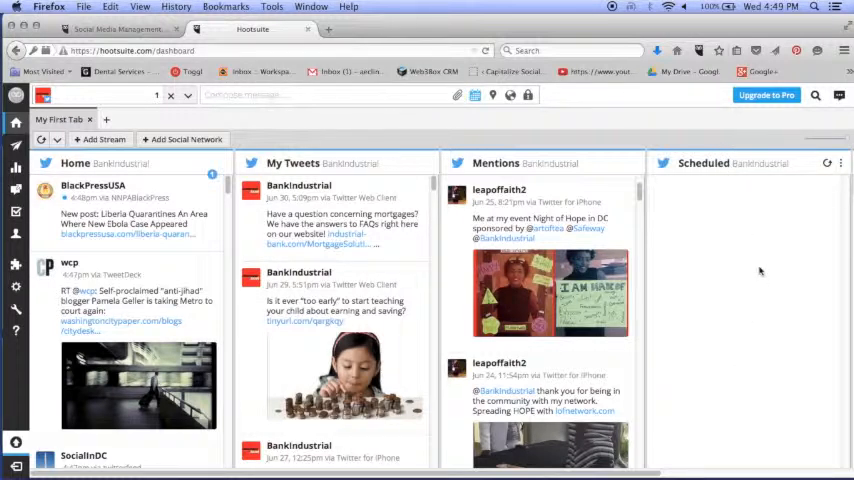
mouse_move(765, 188)
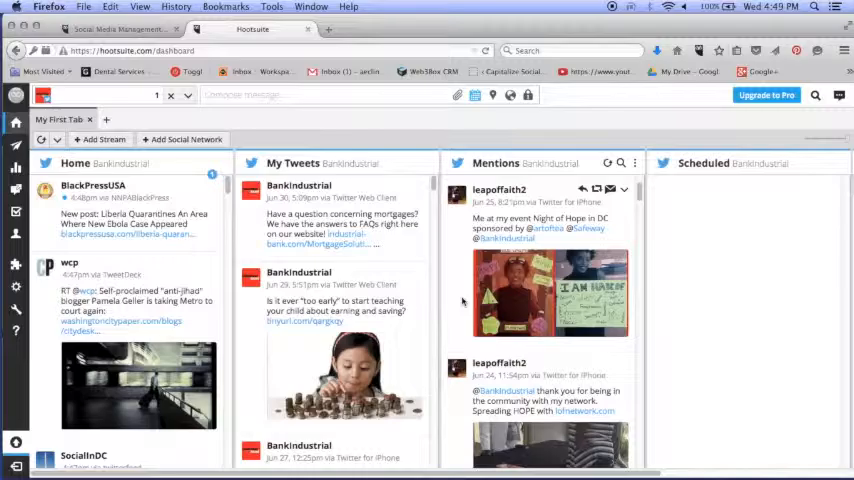
mouse_move(625, 127)
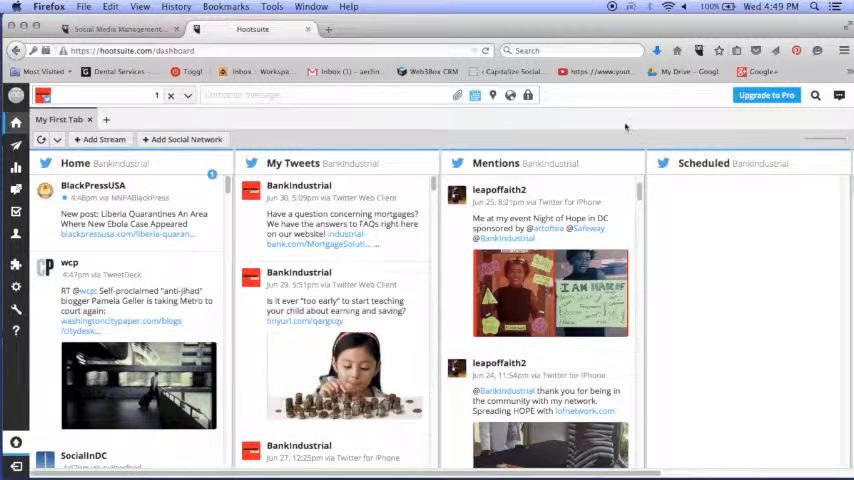